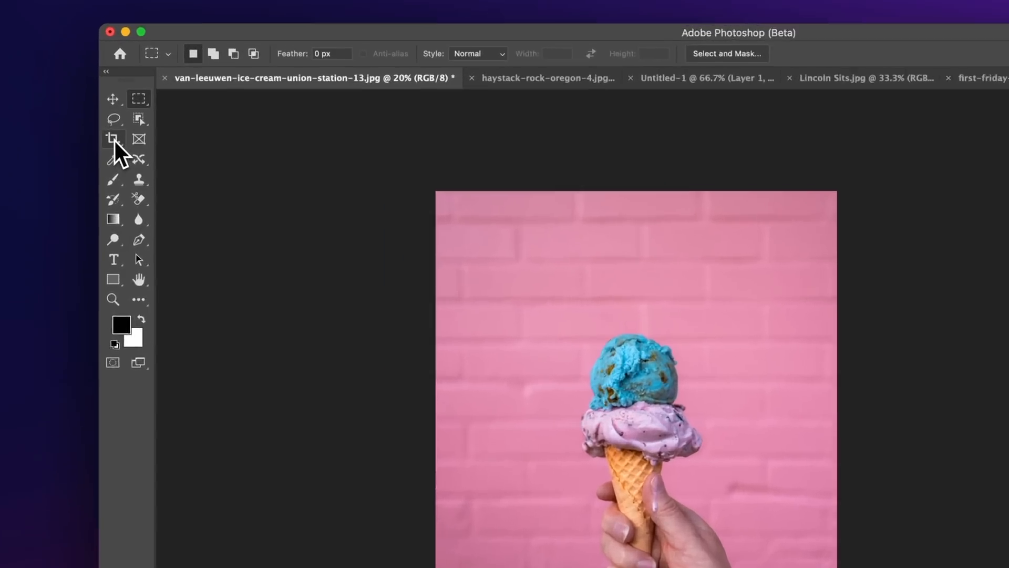
Extend the canvas sideways with the Crop tool and select the blank white side areas
{"action": "left_click", "coordinate": [114, 138]}
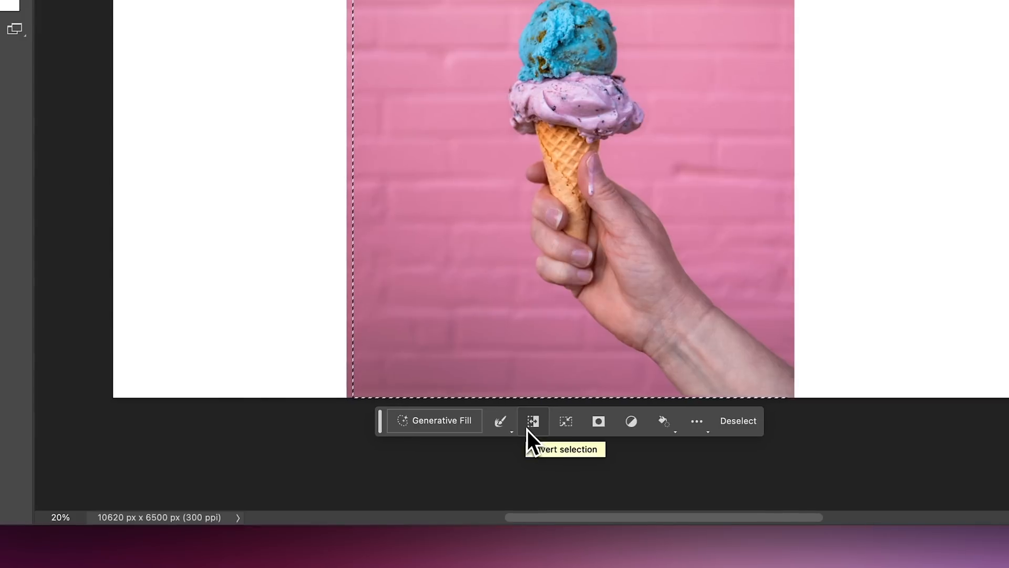
{"action": "left_click", "coordinate": [533, 421]}
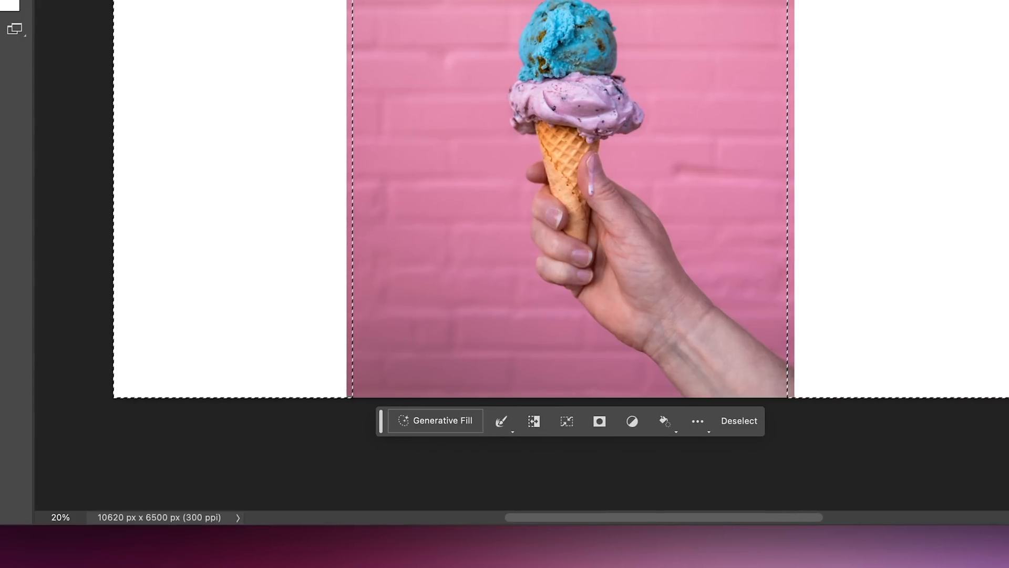
{"action": "mouse_move", "coordinate": [434, 428]}
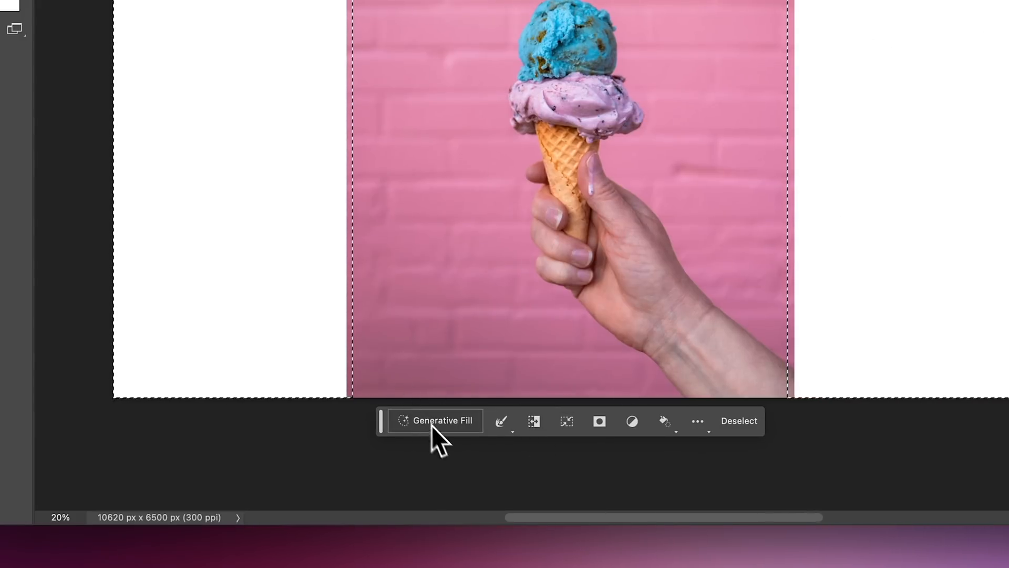
Generate an unprompted fill of the side areas, browse the variations, and keep variation 1/3
{"action": "left_click", "coordinate": [435, 420]}
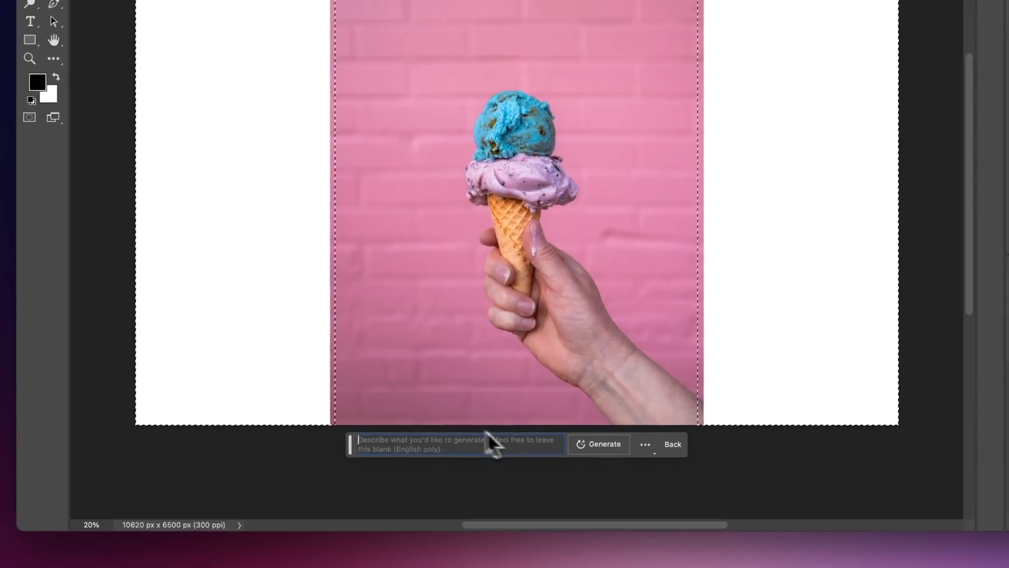
{"action": "left_click", "coordinate": [604, 443]}
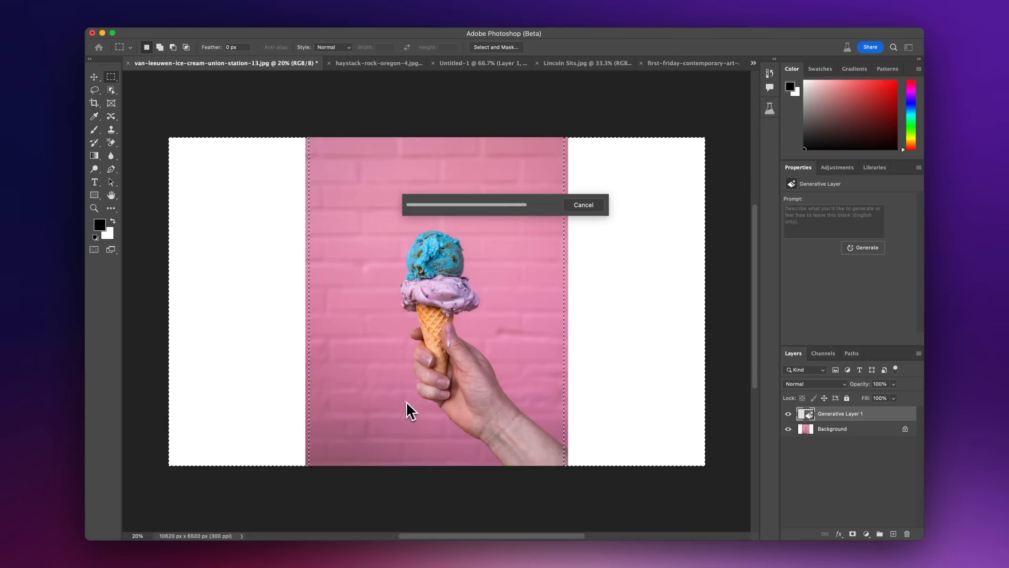
{"action": "mouse_move", "coordinate": [640, 313]}
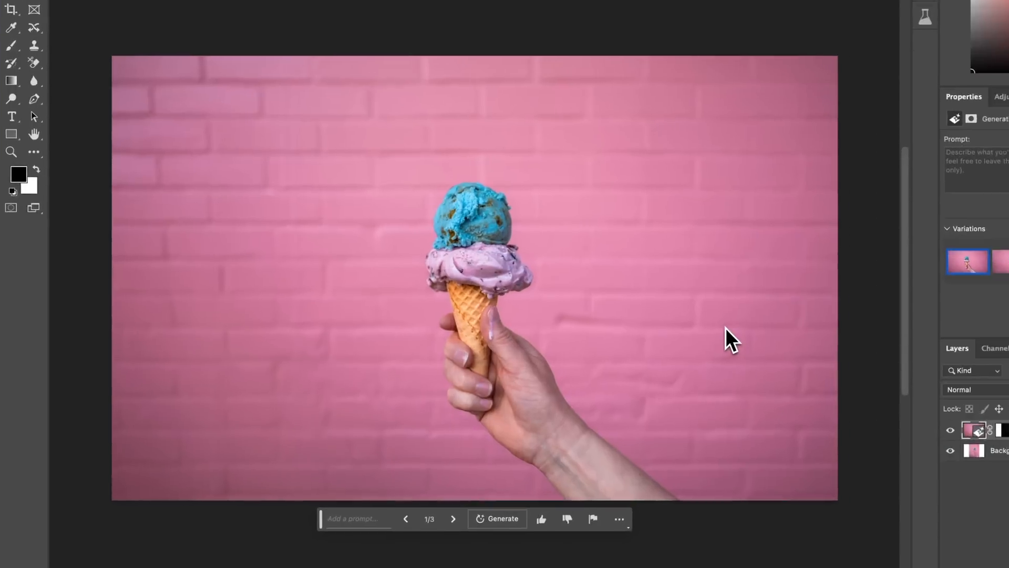
{"action": "key", "text": "Tab"}
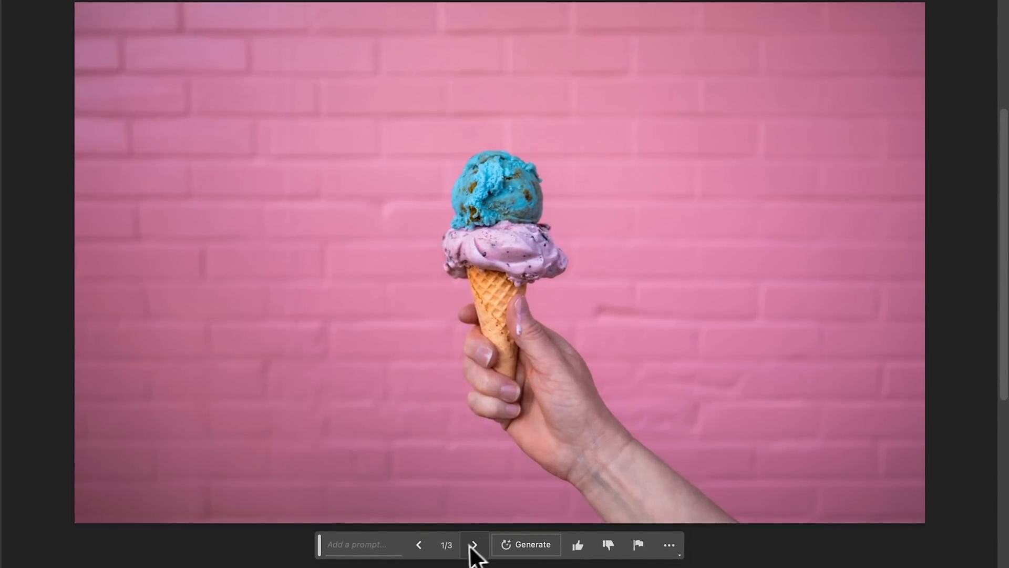
{"action": "left_click", "coordinate": [474, 544]}
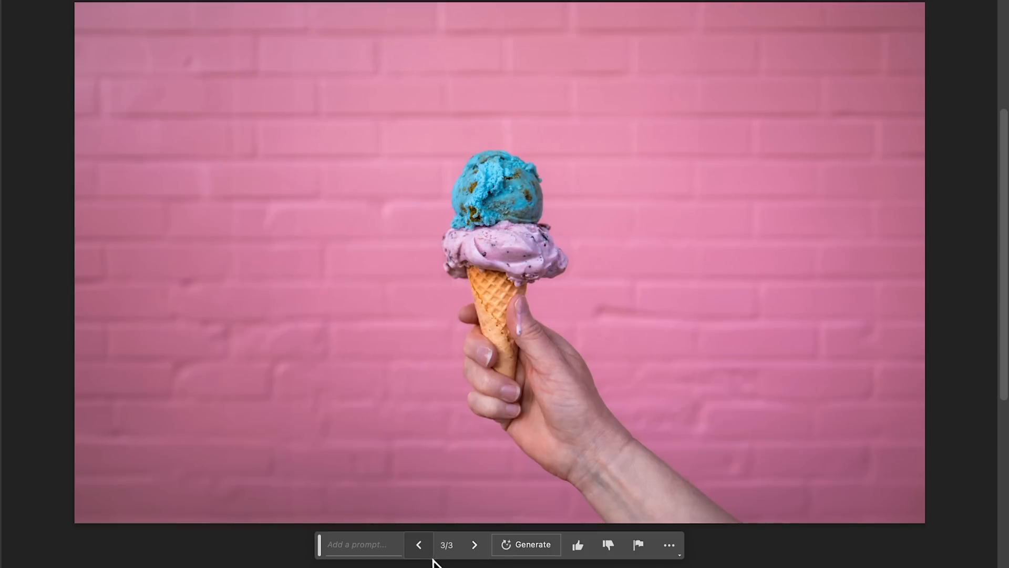
{"action": "left_click", "coordinate": [417, 543]}
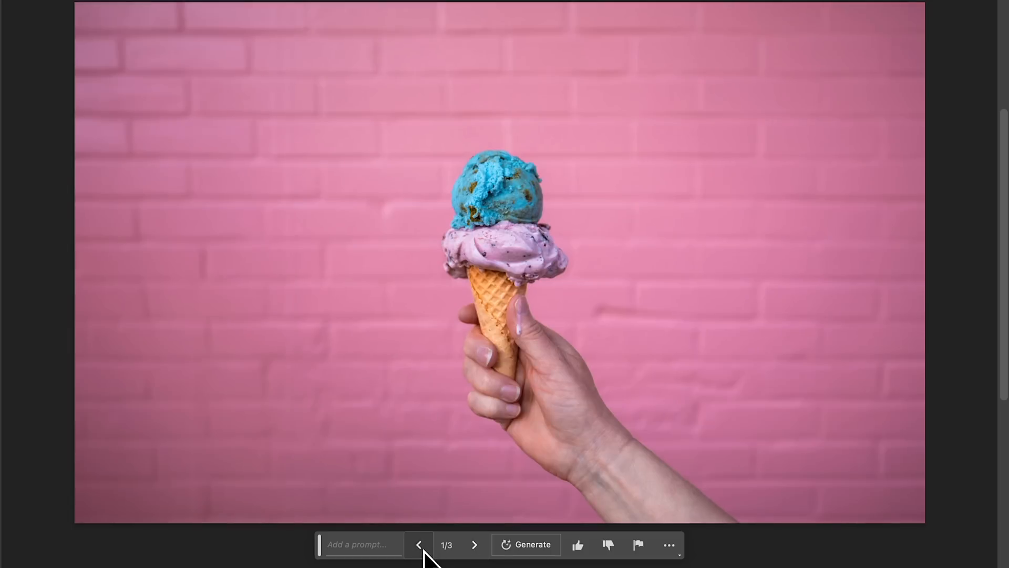
{"action": "mouse_move", "coordinate": [417, 543]}
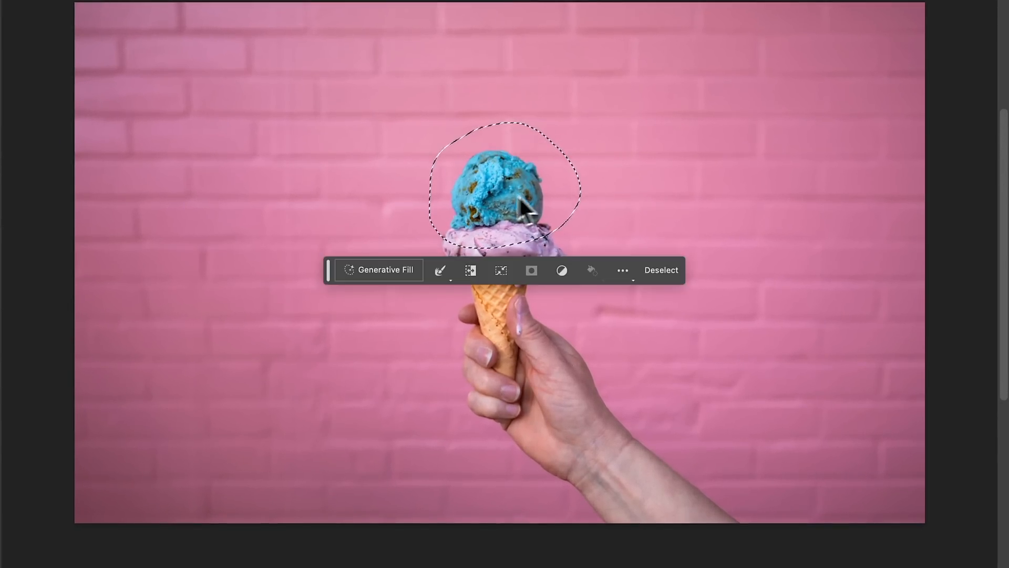
Generate 'orange ice cream' over the top scoop and choose the halved-orange variation
{"action": "left_click", "coordinate": [386, 270]}
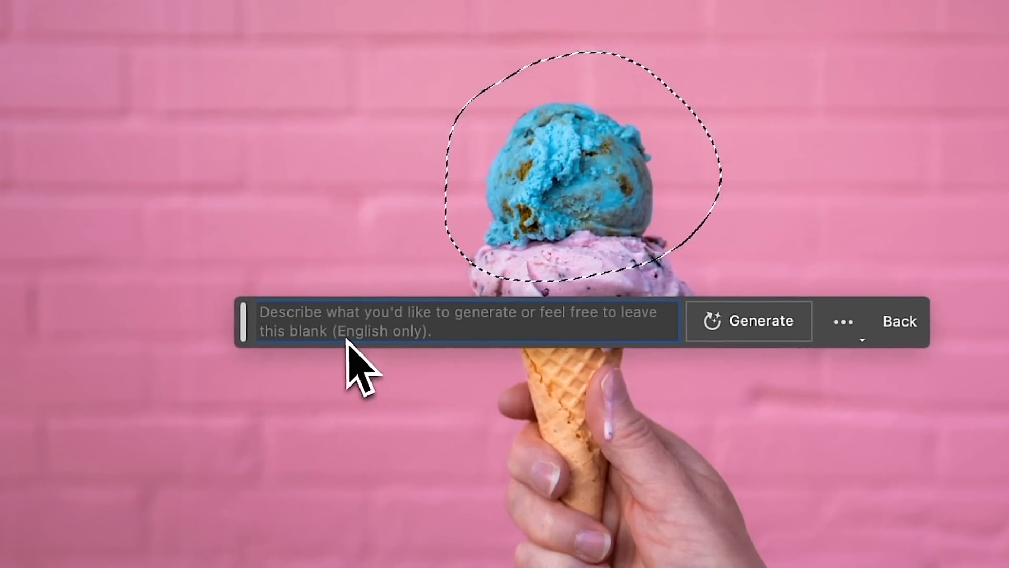
{"action": "type", "text": "o"}
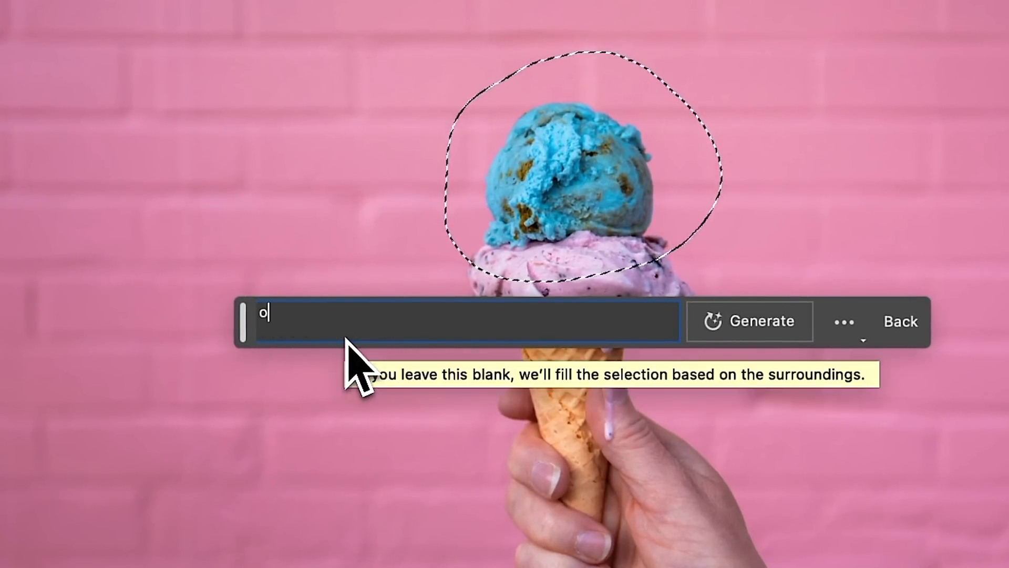
{"action": "type", "text": "range ice"}
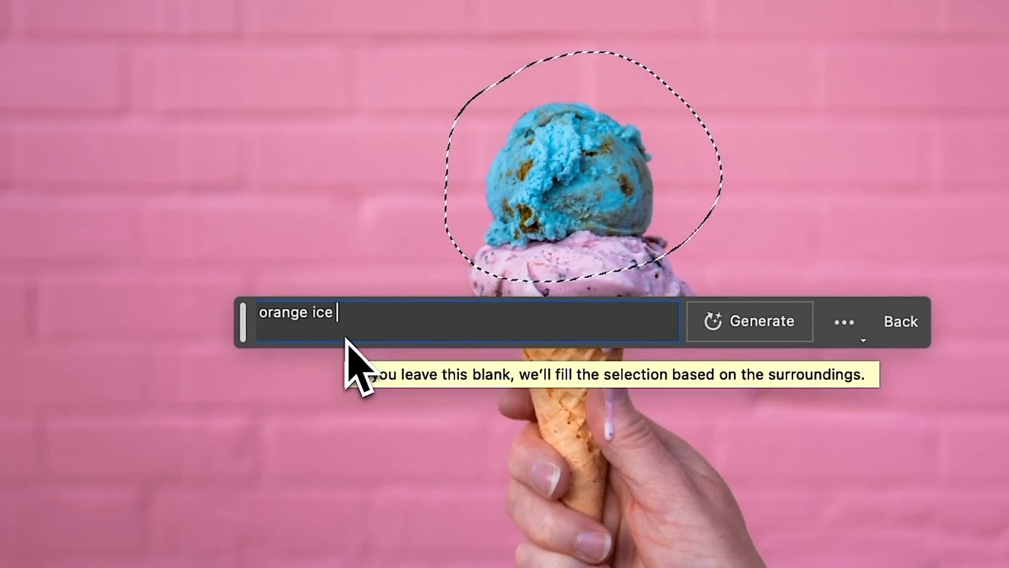
{"action": "left_click", "coordinate": [750, 322]}
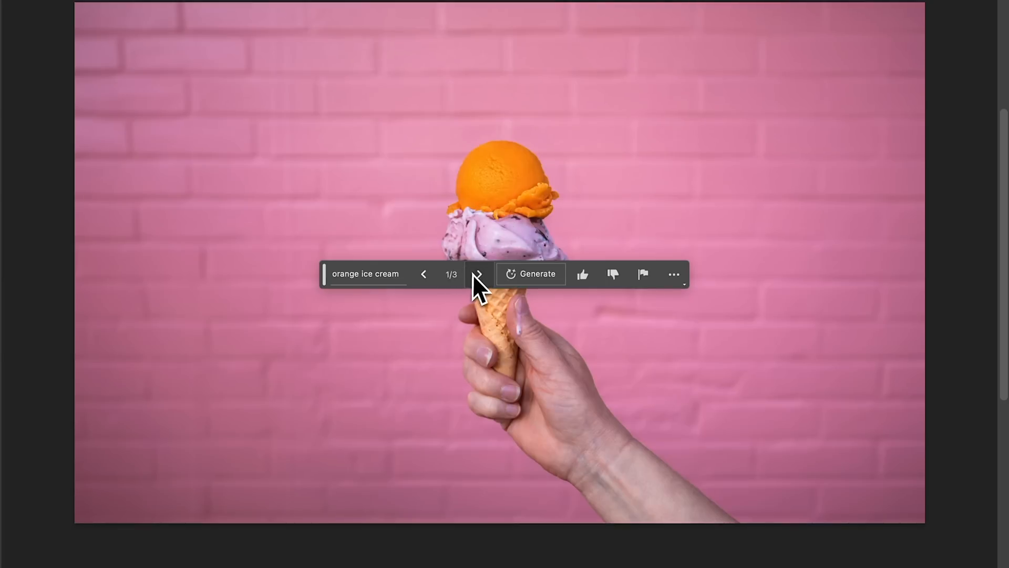
{"action": "left_click", "coordinate": [479, 273]}
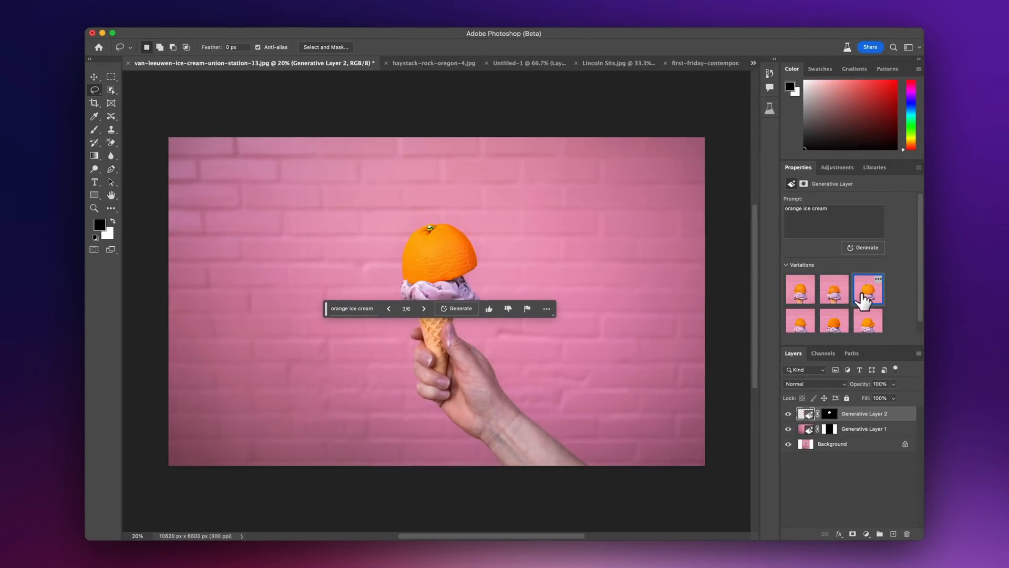
Switch to the haystack-rock-oregon-4.jpg document with its generated foreground rock
{"action": "left_click", "coordinate": [352, 62]}
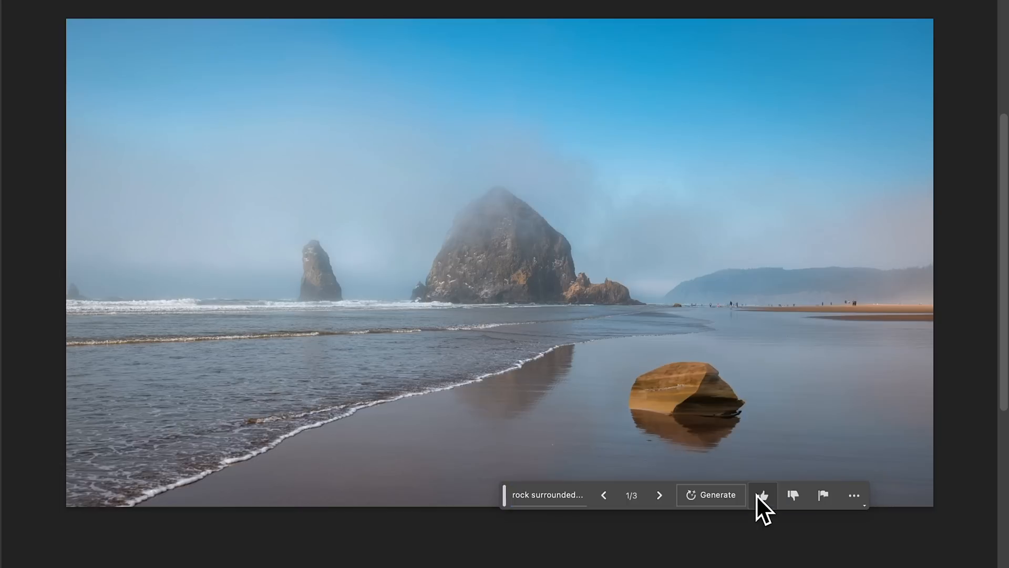
{"action": "mouse_move", "coordinate": [763, 494]}
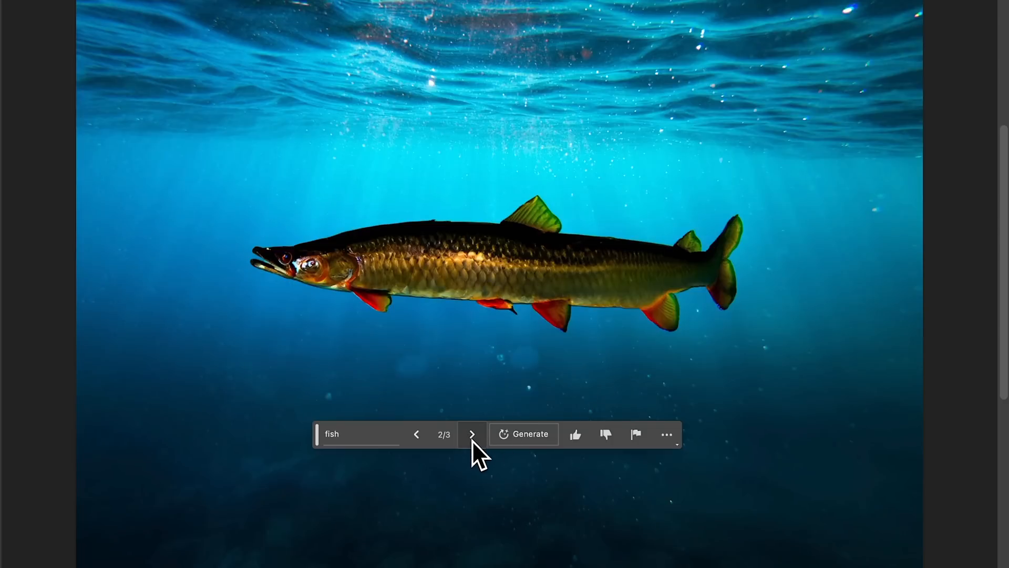
{"action": "mouse_move", "coordinate": [472, 434]}
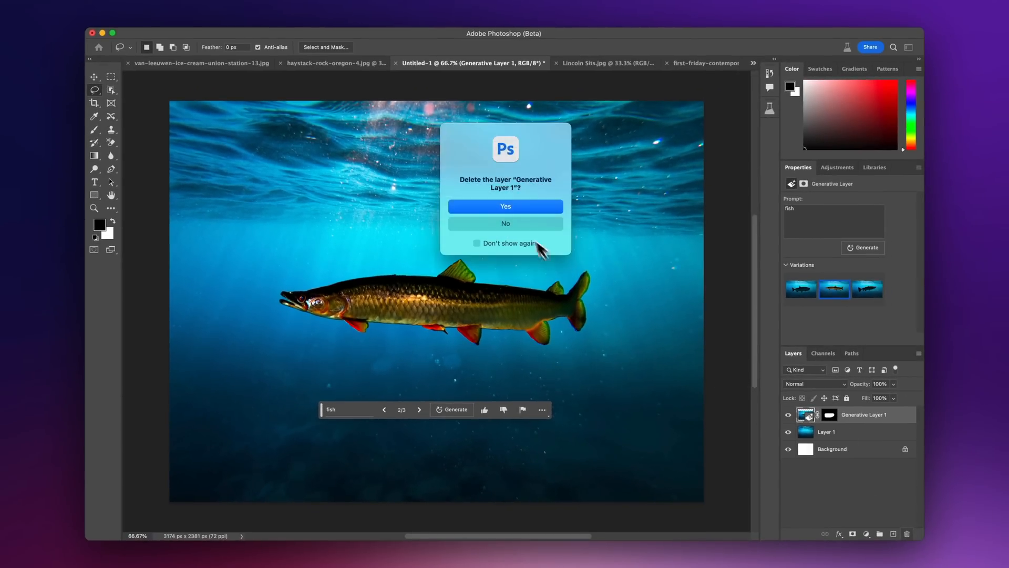
Confirm deleting Generative Layer 1, leaving the empty underwater scene
{"action": "left_click", "coordinate": [505, 206]}
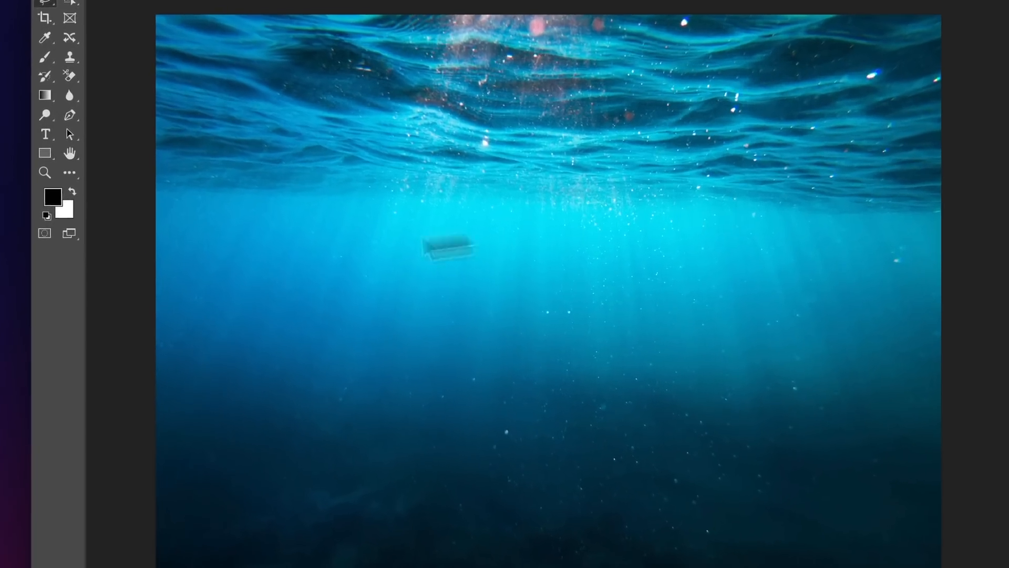
Fill a large oval in the water at 10% opacity in Quick Mask and load it as a faint selection
{"action": "left_click_drag", "start_coordinate": [400, 180], "coordinate": [682, 451]}
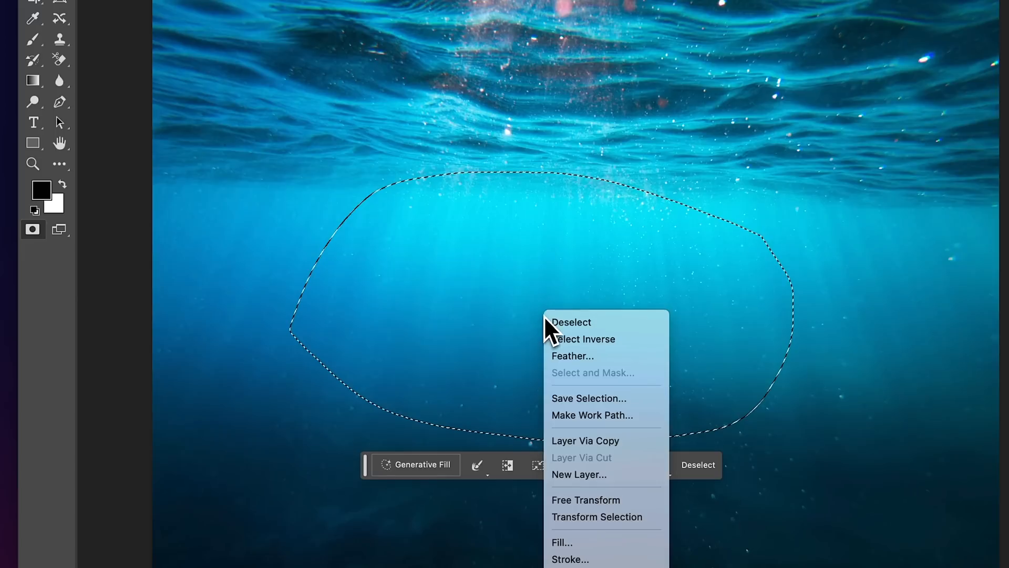
{"action": "left_click", "coordinate": [562, 542]}
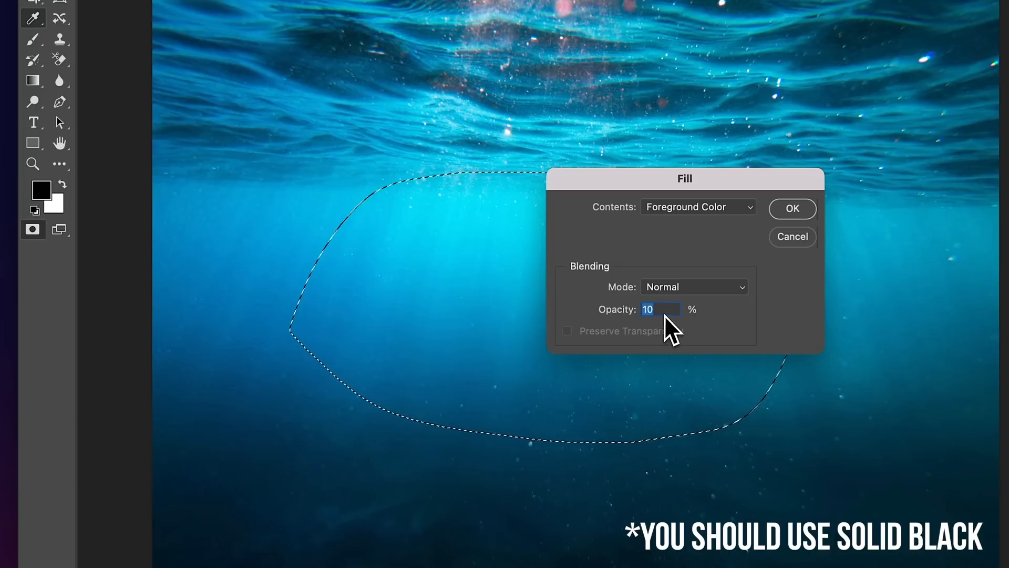
{"action": "left_click", "coordinate": [790, 208]}
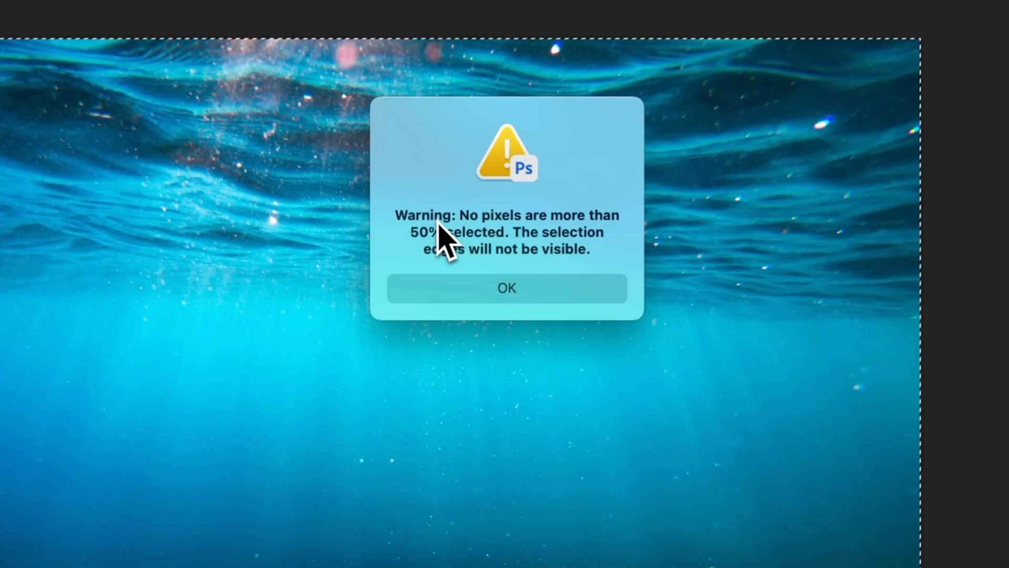
{"action": "left_click", "coordinate": [507, 288]}
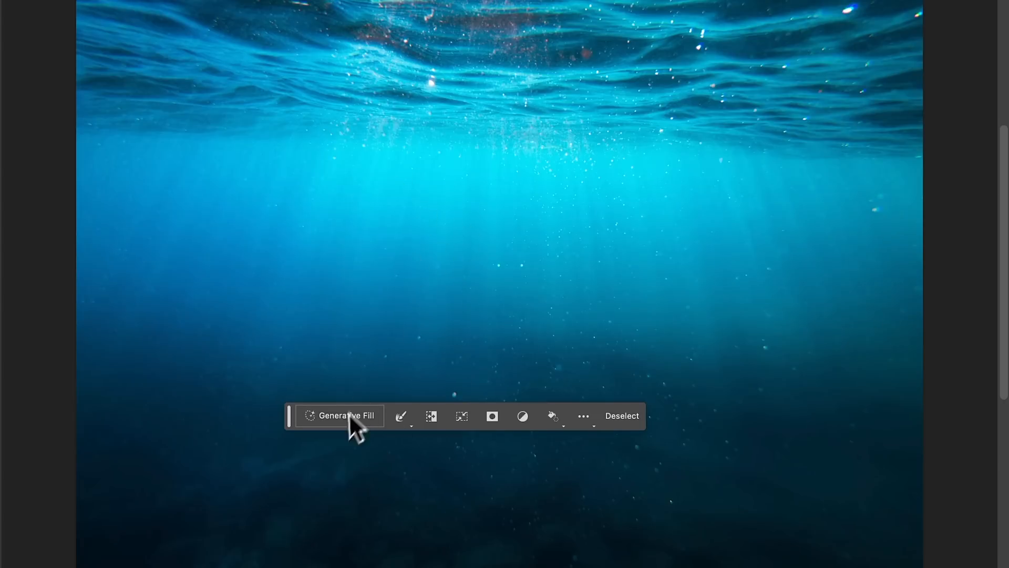
Generate 'fish' in the faint selection for a semi-transparent result and compare the variations
{"action": "left_click", "coordinate": [348, 415]}
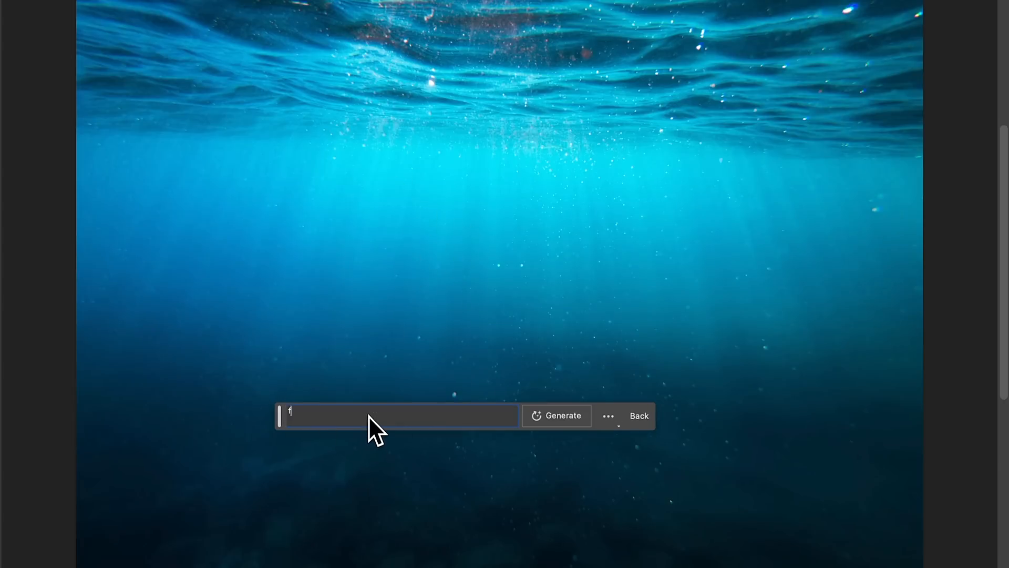
{"action": "left_click", "coordinate": [555, 415]}
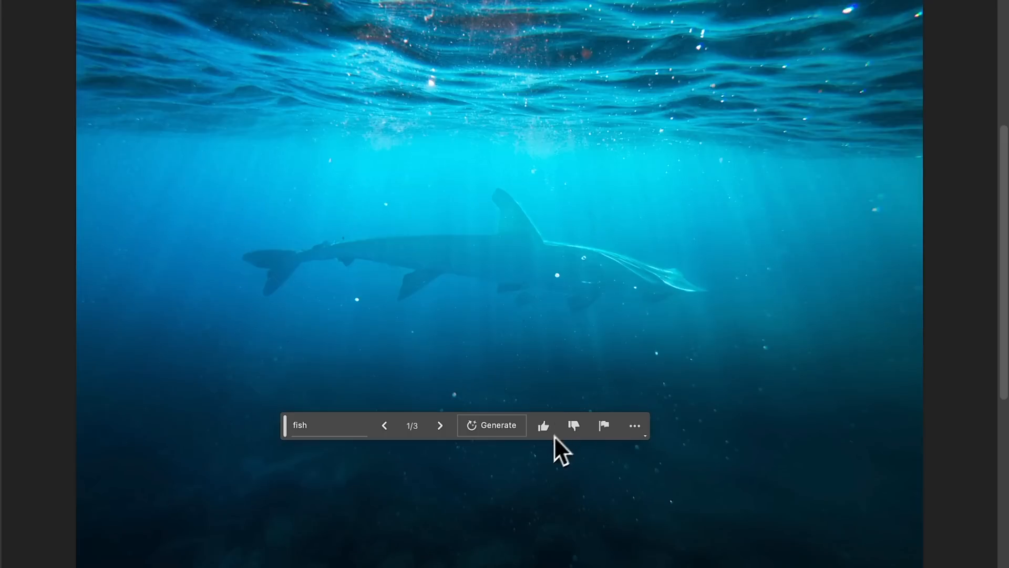
{"action": "left_click", "coordinate": [440, 424]}
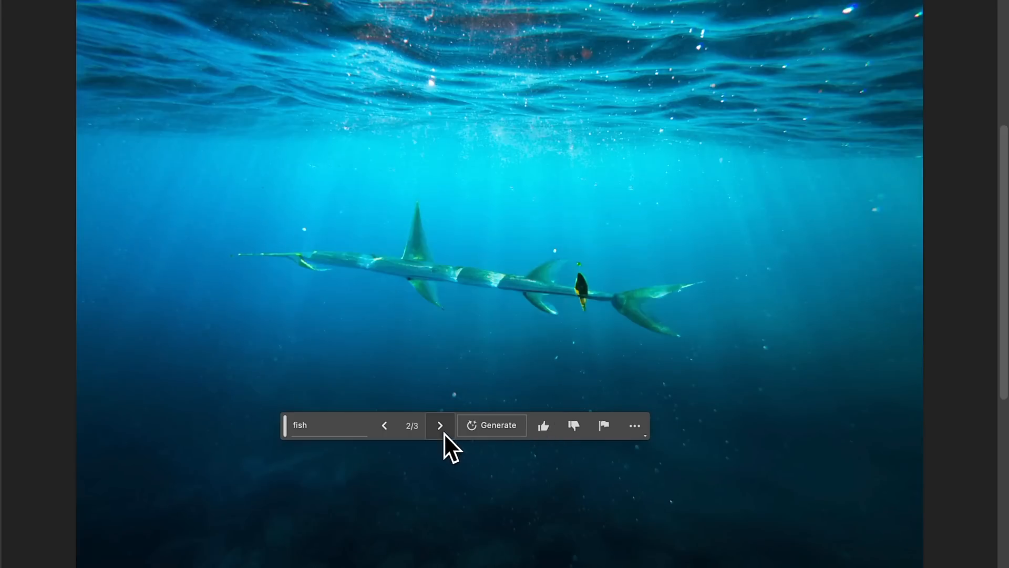
{"action": "left_click", "coordinate": [441, 425]}
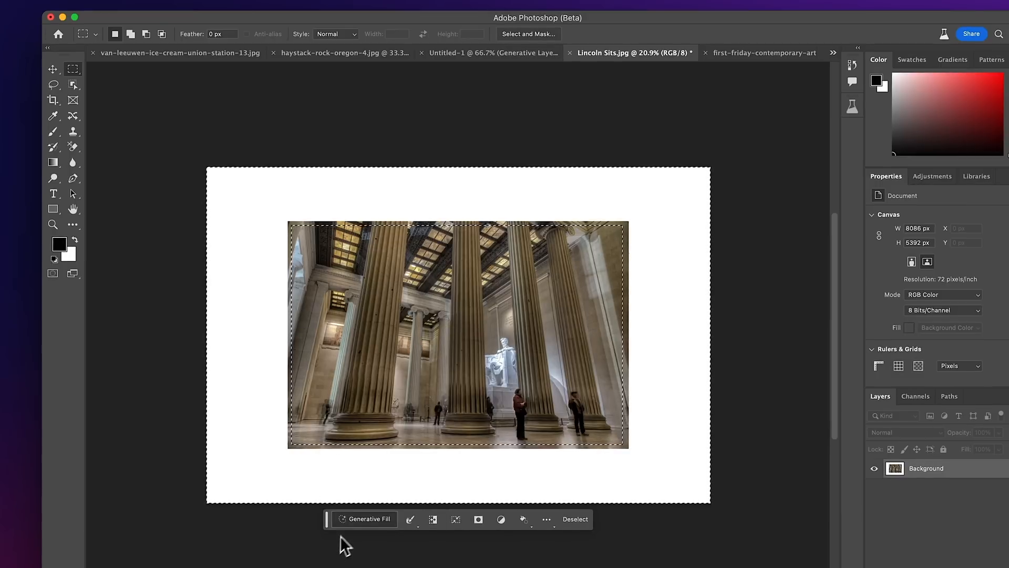
Start a Generative Fill on the blank border around Lincoln Sits.jpg
{"action": "left_click", "coordinate": [367, 518]}
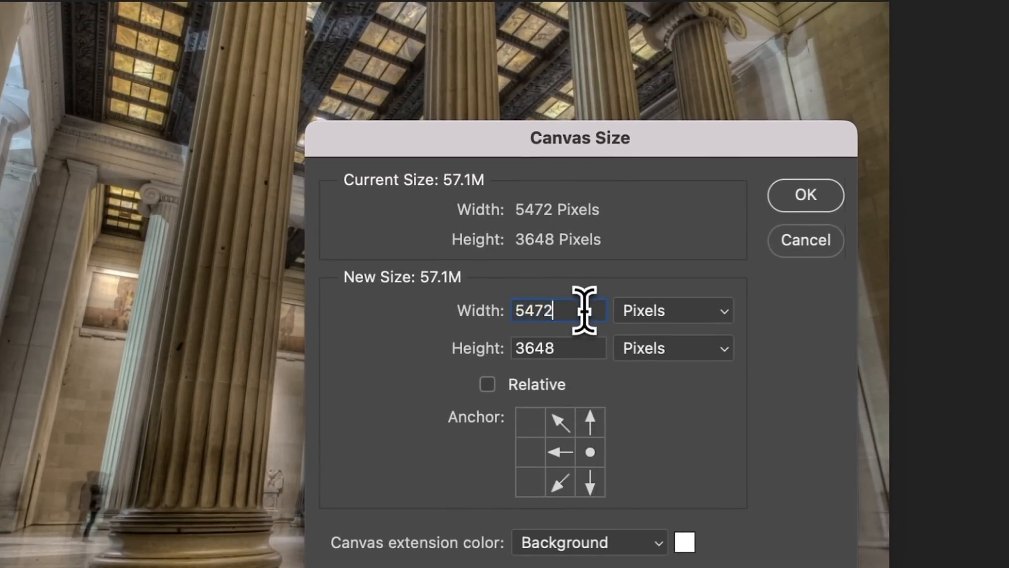
Add +10 relative width anchored right, fill the strip's top tile, and select the next blank square
{"action": "type", "text": "+10"}
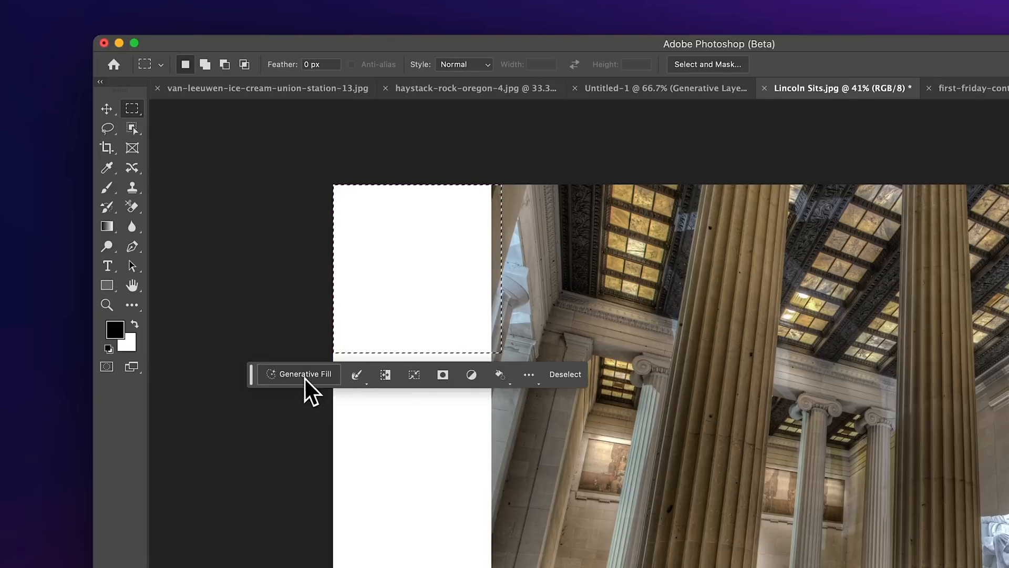
{"action": "left_click", "coordinate": [299, 374]}
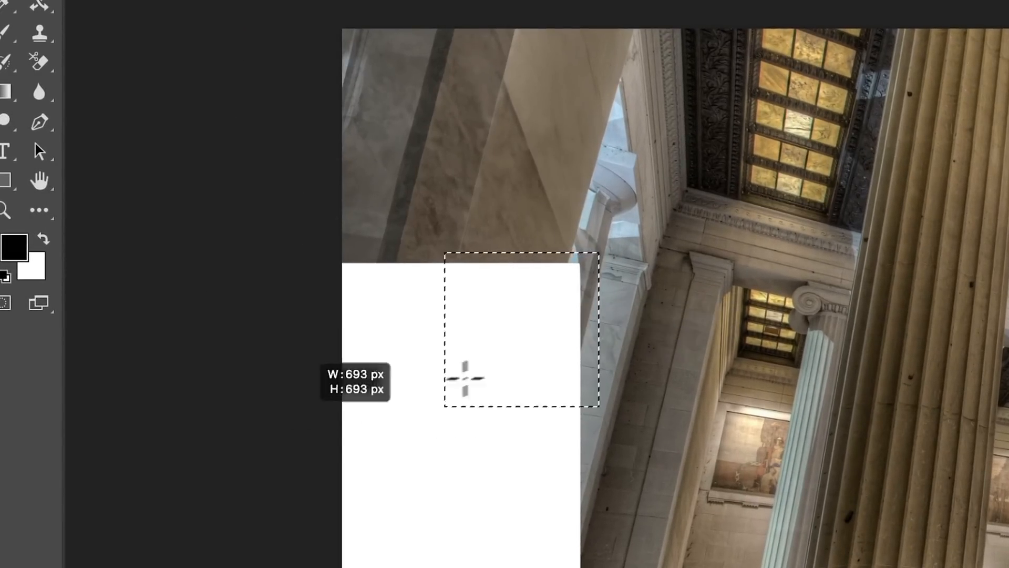
{"action": "left_click_drag", "start_coordinate": [464, 377], "coordinate": [315, 510]}
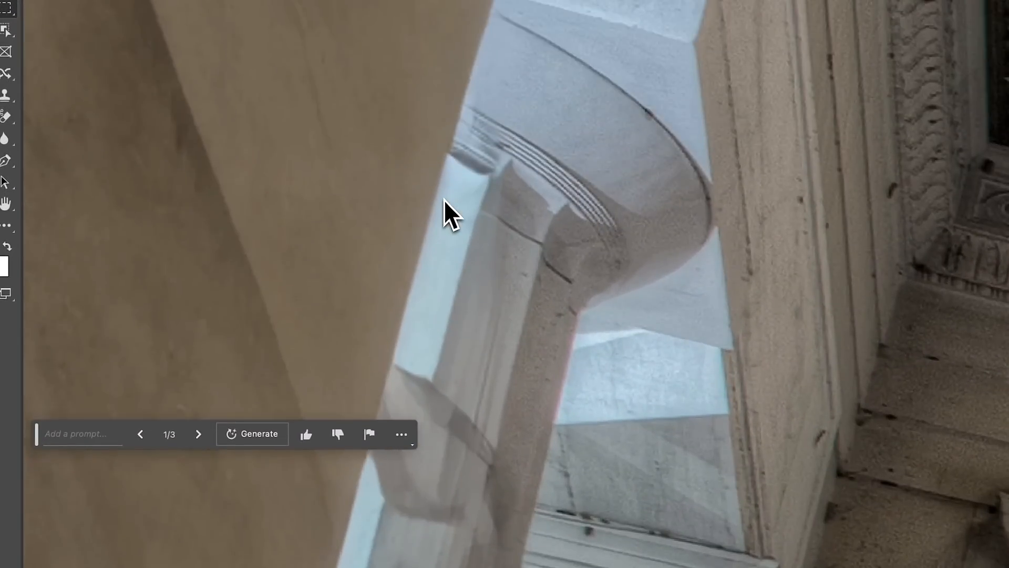
{"action": "mouse_move", "coordinate": [632, 320]}
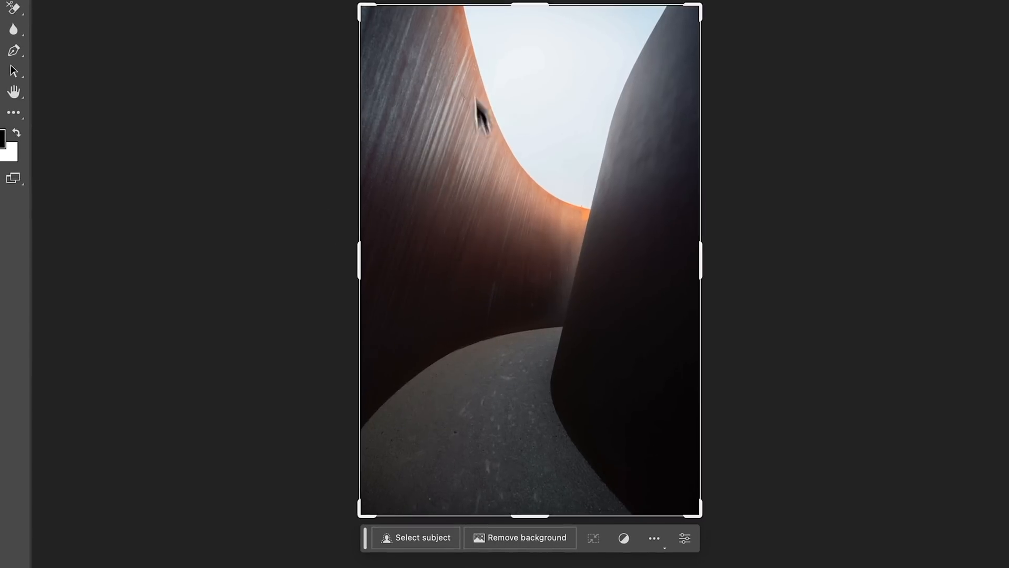
Extend the canvas leftward for the second sculpture photo, fill the gap, and view variation 2
{"action": "left_click_drag", "start_coordinate": [360, 261], "coordinate": [61, 261]}
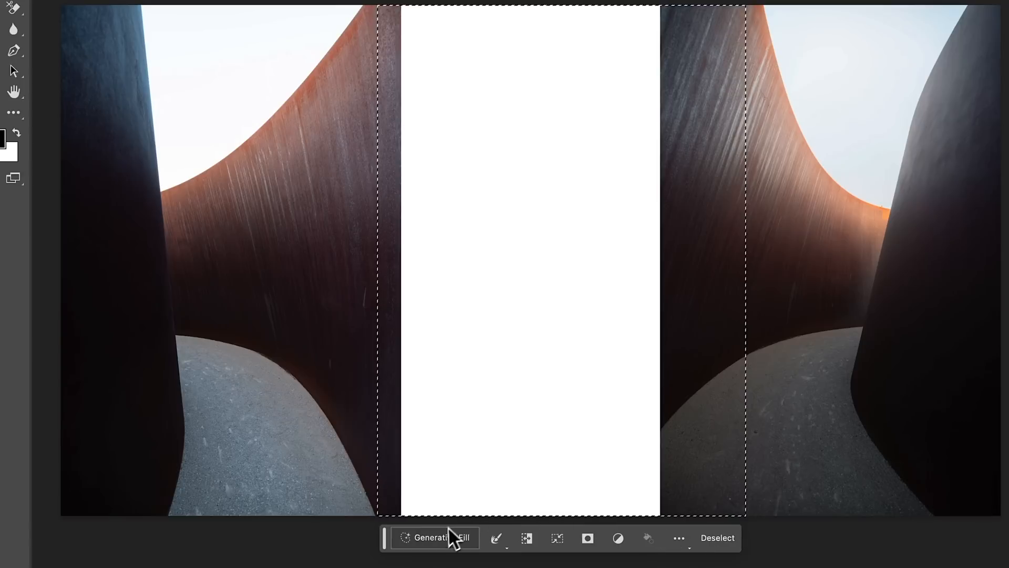
{"action": "left_click", "coordinate": [434, 537]}
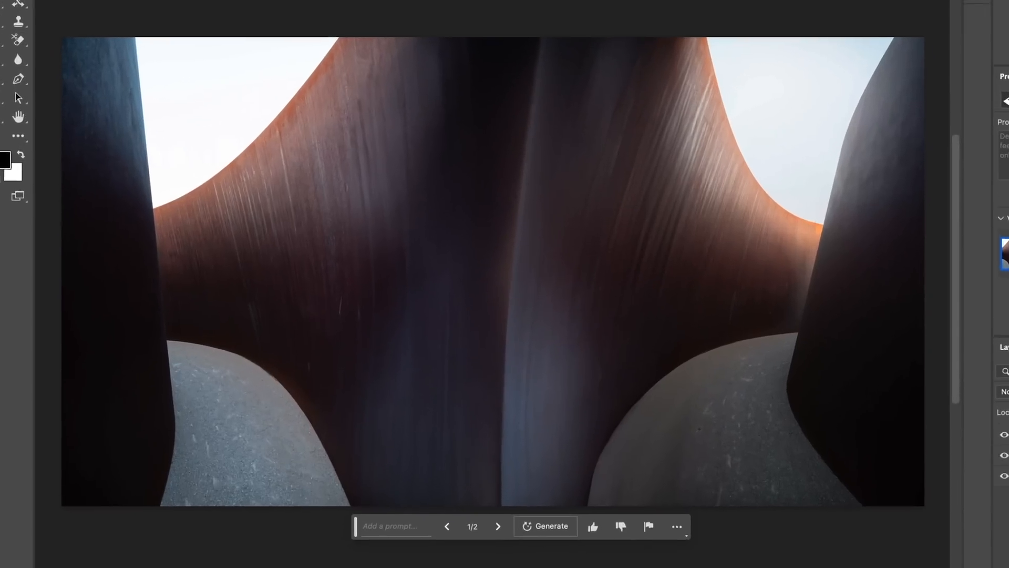
{"action": "left_click", "coordinate": [498, 525]}
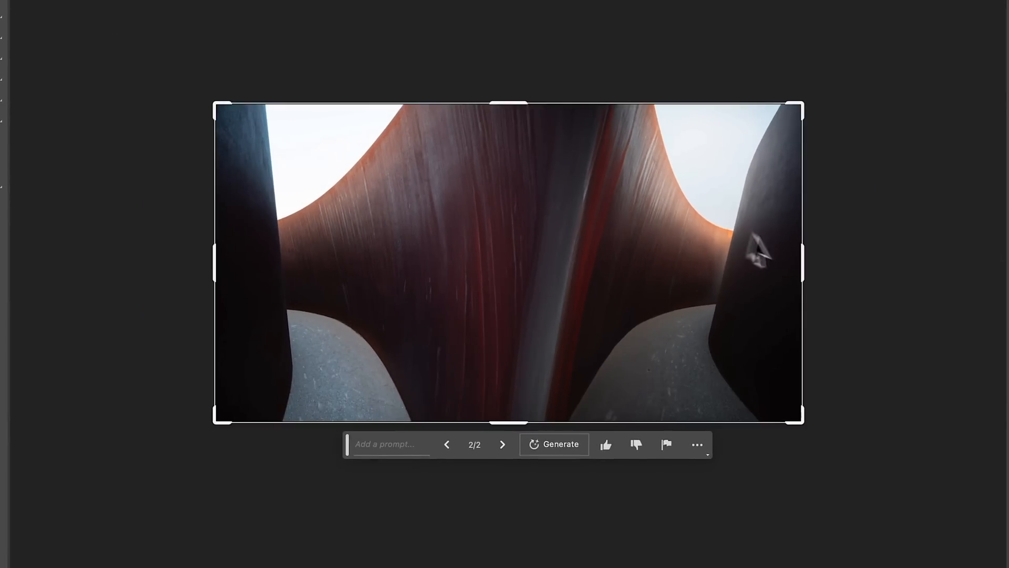
Enlarge the canvas with Crop, Generative Fill the white border, and review all three variations
{"action": "left_click_drag", "start_coordinate": [801, 421], "coordinate": [882, 462]}
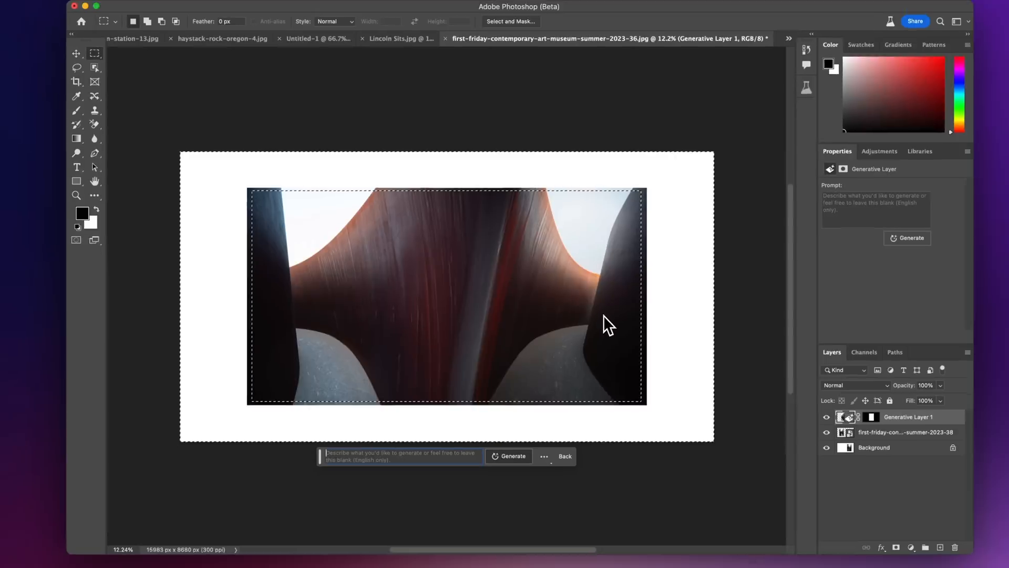
{"action": "left_click", "coordinate": [512, 455]}
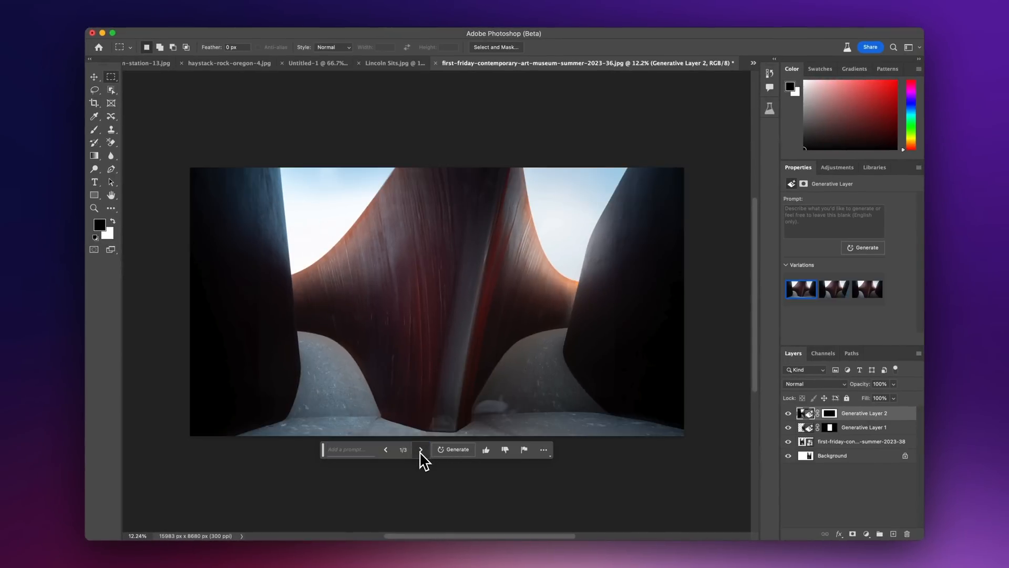
{"action": "left_click", "coordinate": [420, 449]}
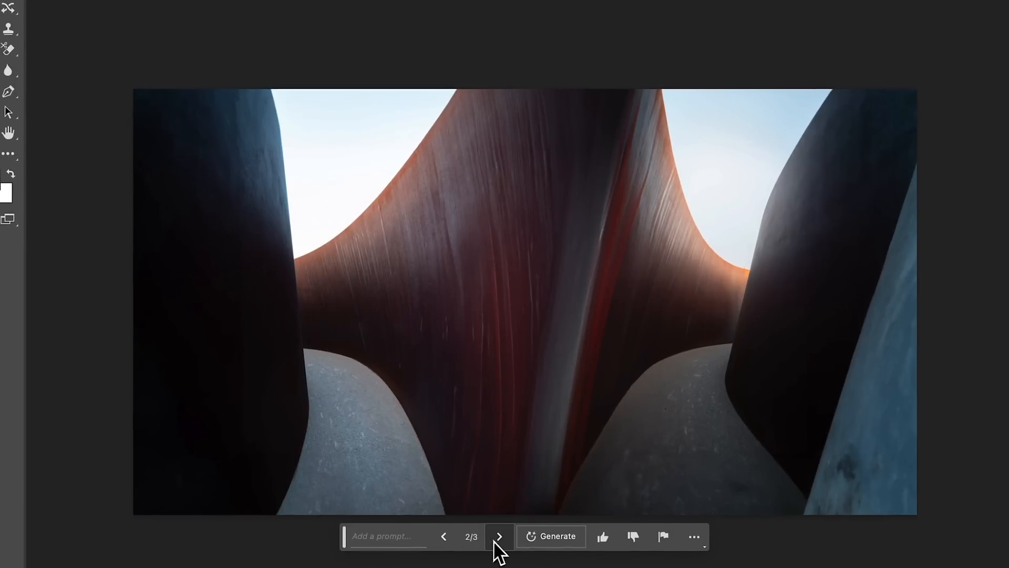
{"action": "left_click", "coordinate": [498, 536]}
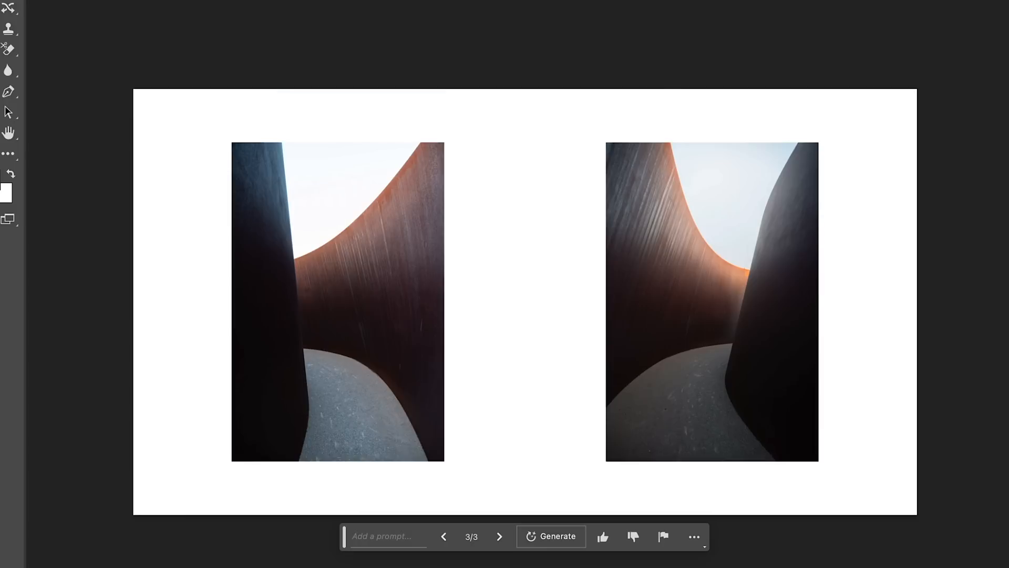
{"action": "left_click", "coordinate": [583, 63]}
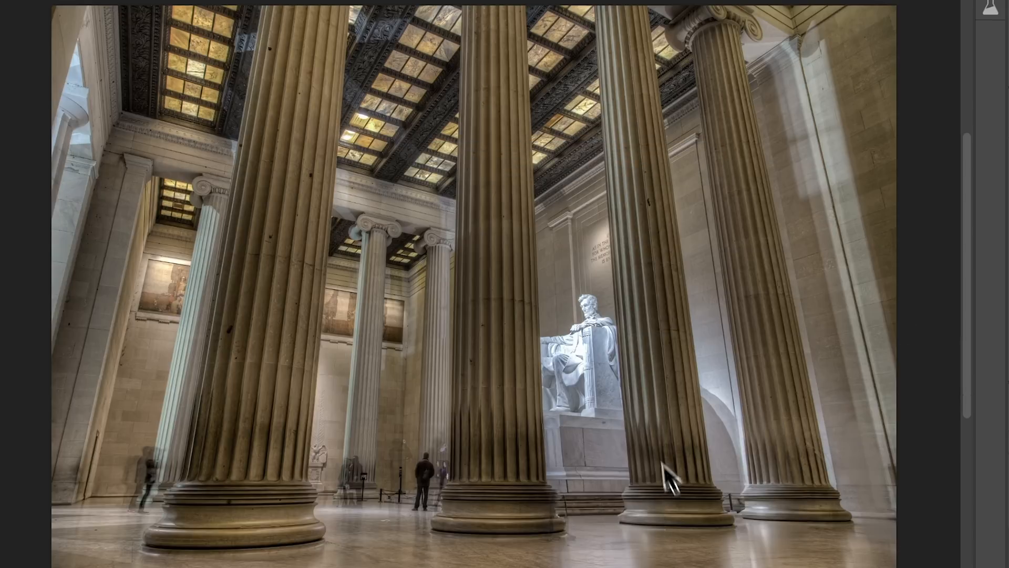
{"action": "mouse_move", "coordinate": [701, 564]}
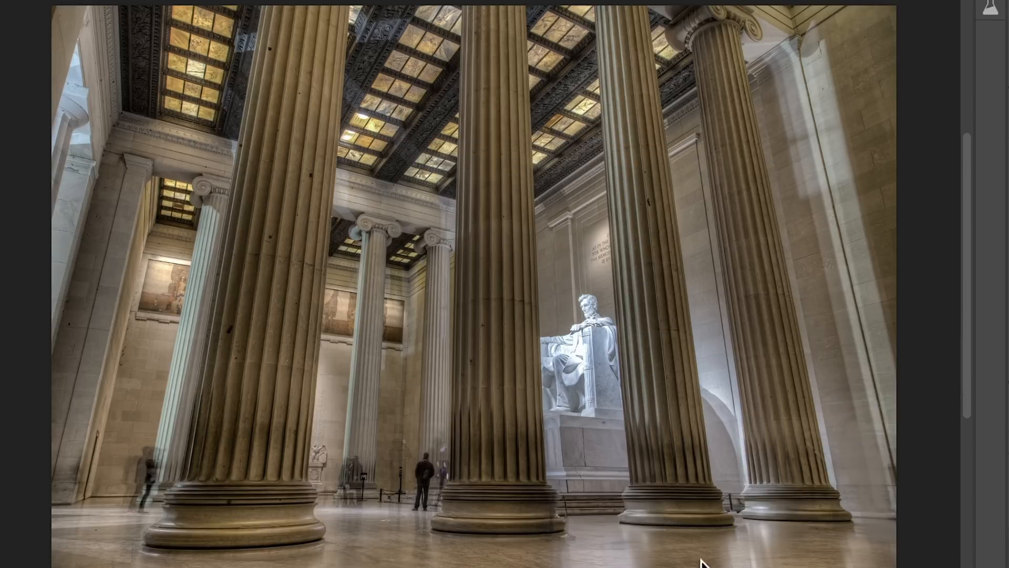